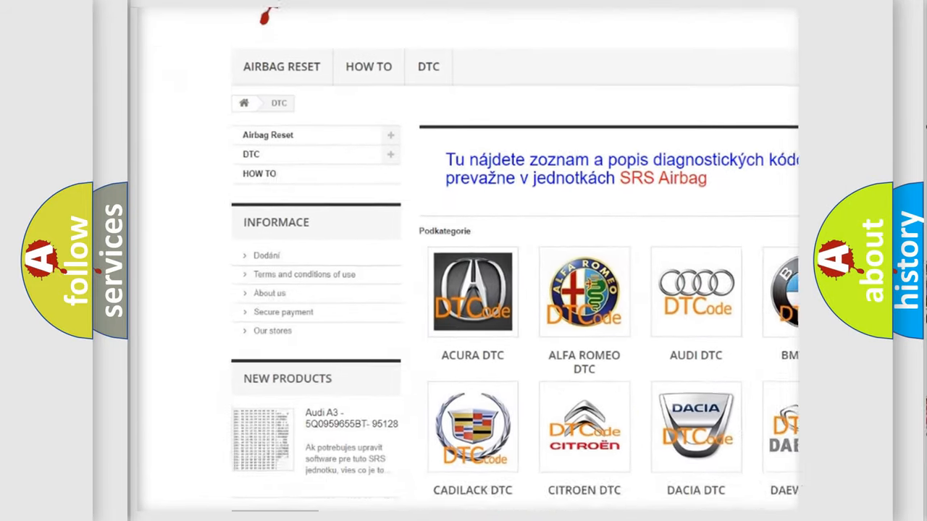
Scroll the DTC category grid until the Toyota DTC tile comes into view
scroll("down", 3)
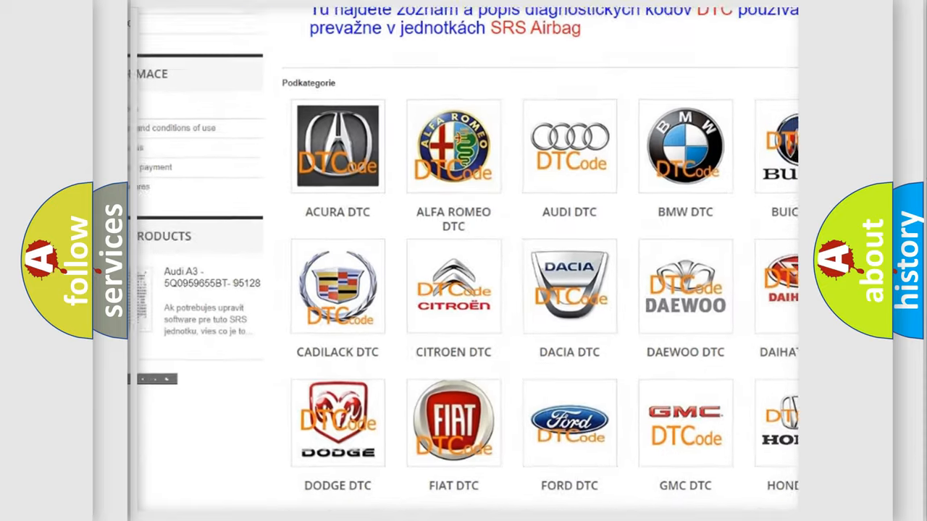
scroll("down", 3)
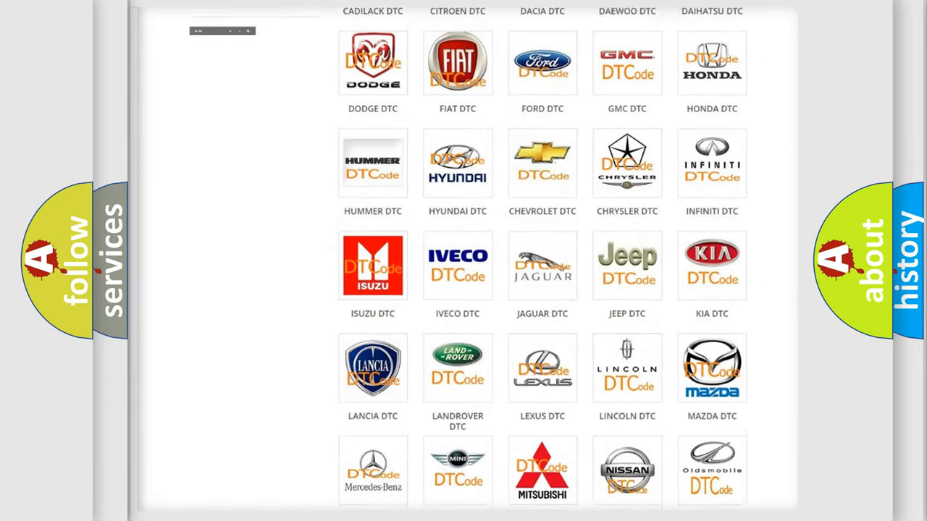
scroll("down", 3)
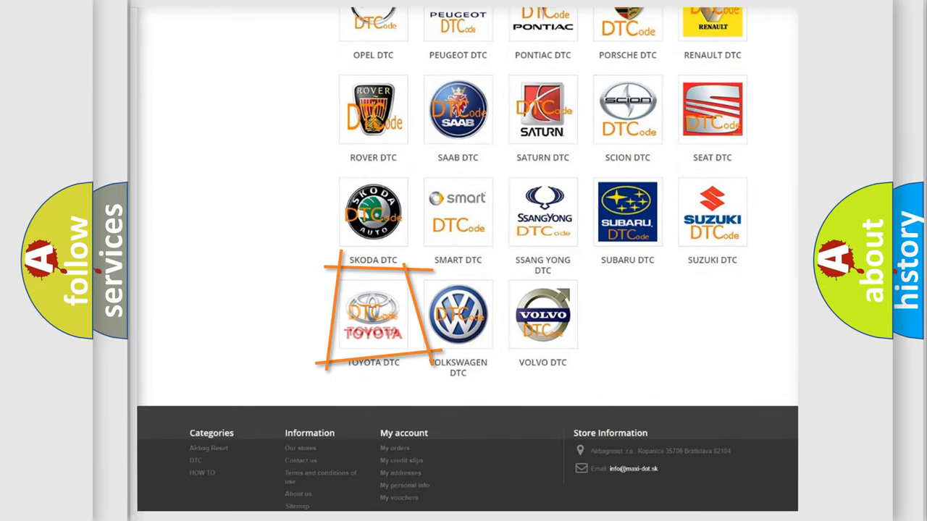
mouse_move(374, 316)
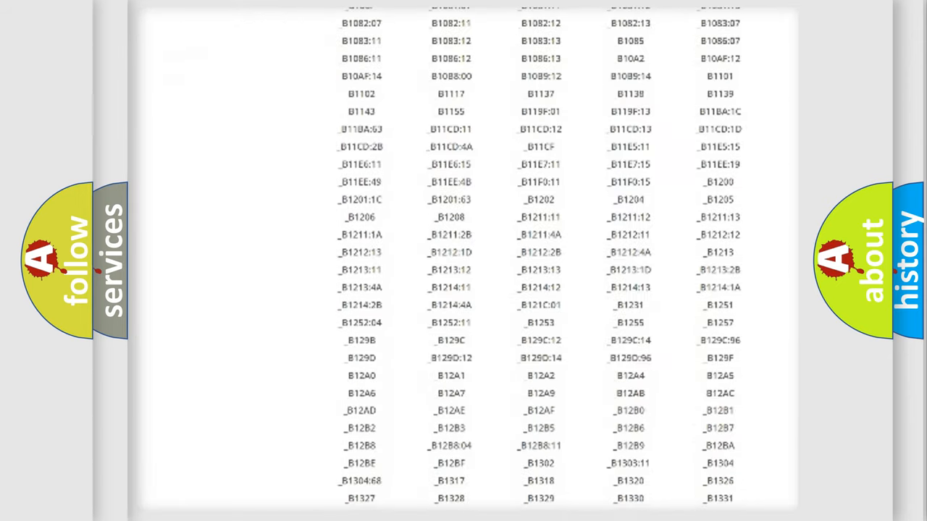
Scroll the Toyota B-code table from B1082 down to about B1842 and back
scroll("down", 3)
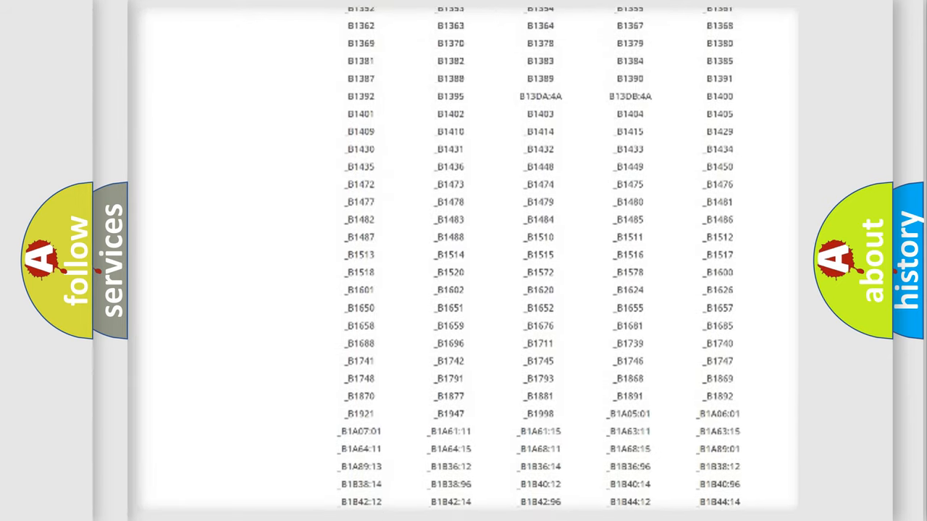
scroll("up", 3)
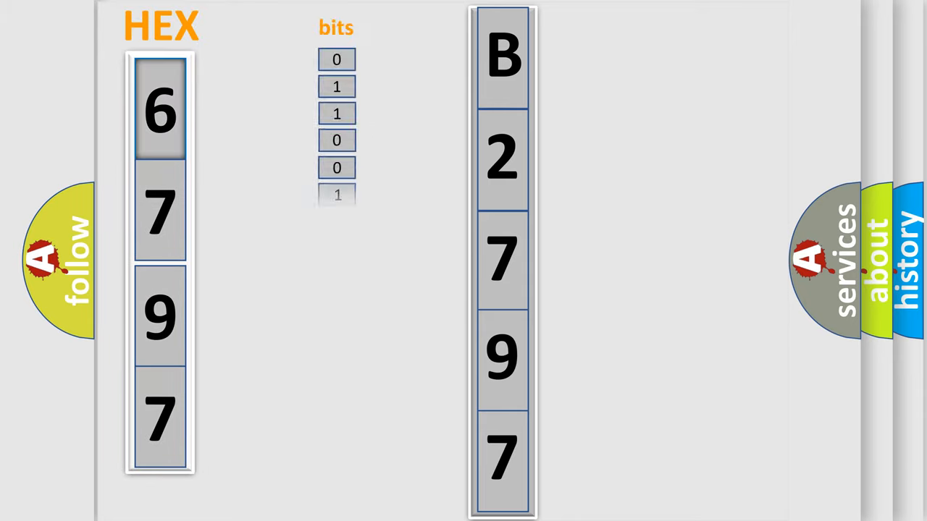
Play the slide showing B2797 beside HEX 6797 and its binary bits column
left_click(159, 166)
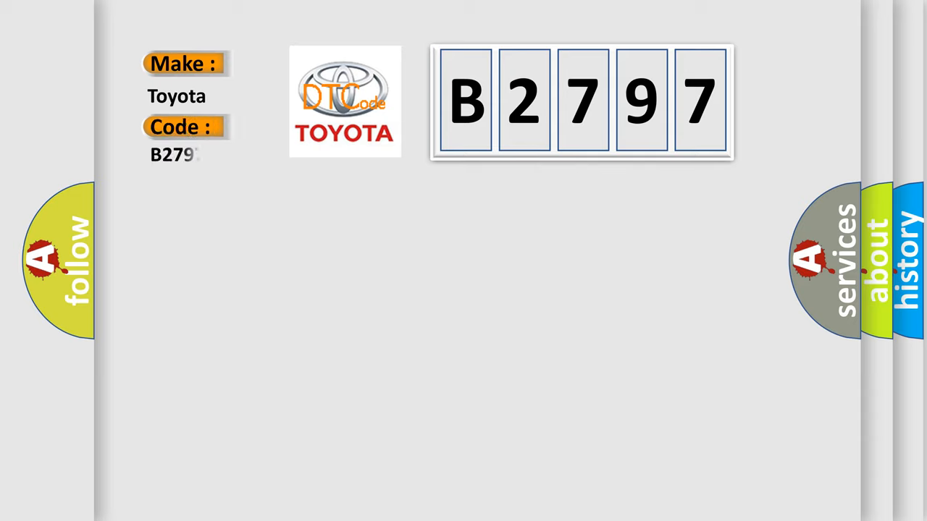
Complete the summary card's code field to read B2797 beside make Toyota
type("7")
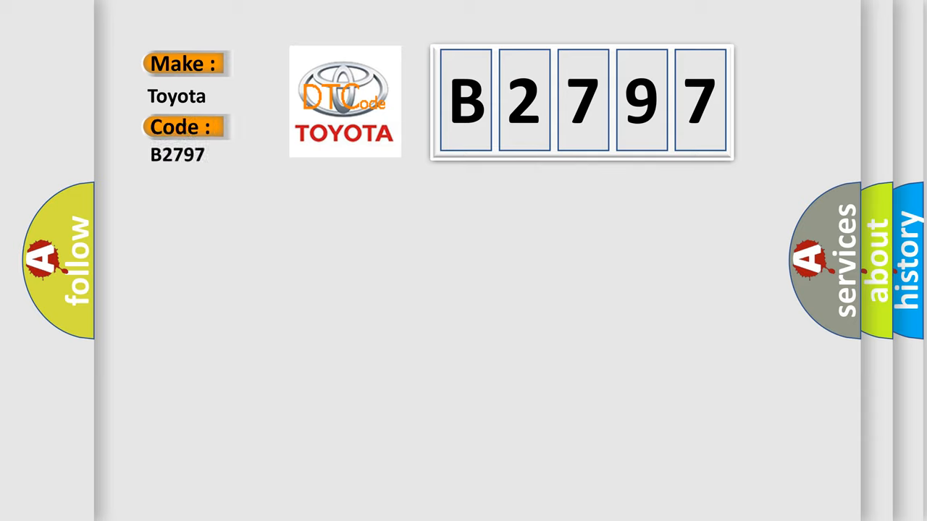